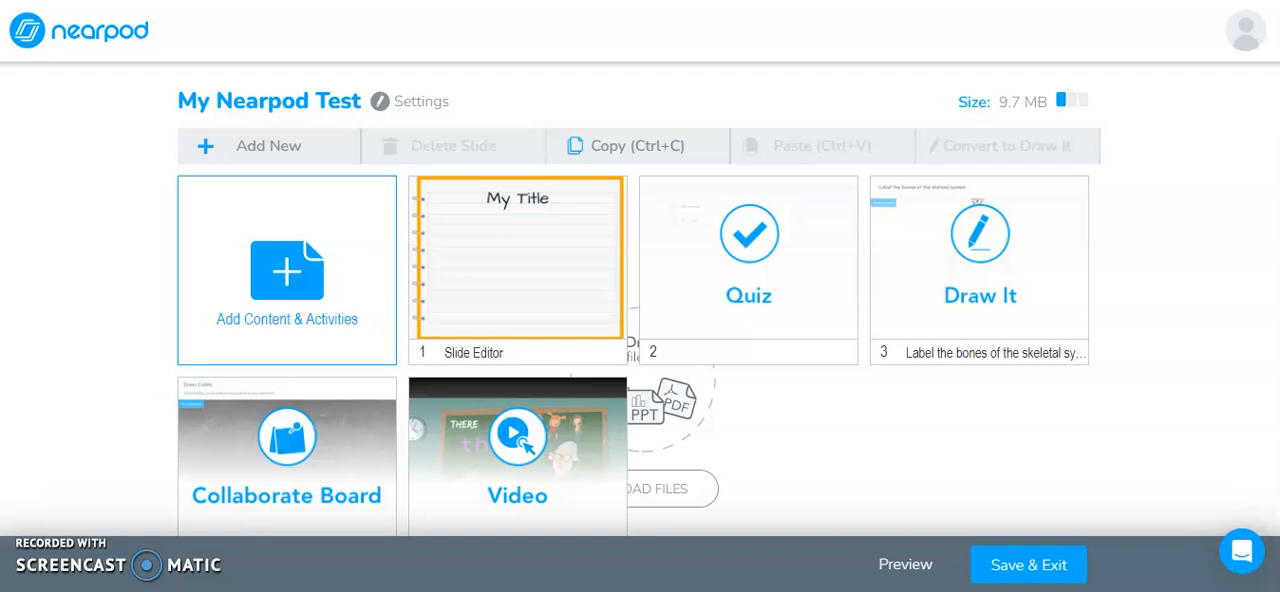
pyautogui.moveTo(238, 114)
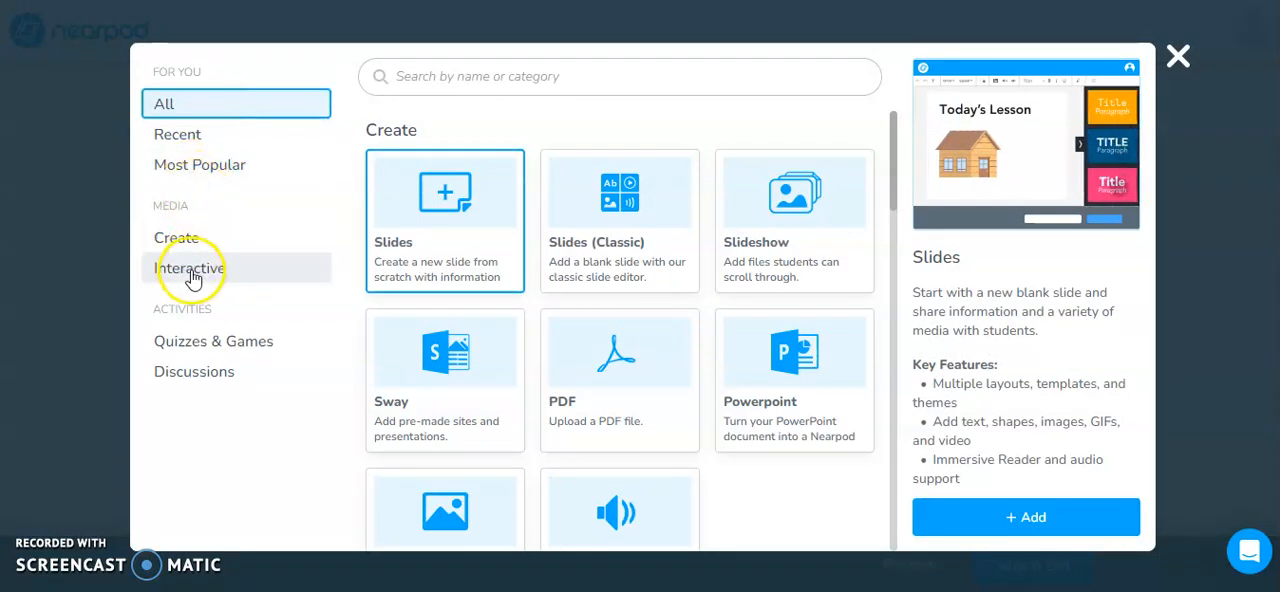
# Step: Pick the Video activity from the Interactive category and start adding it to the lesson
pyautogui.click(188, 268)
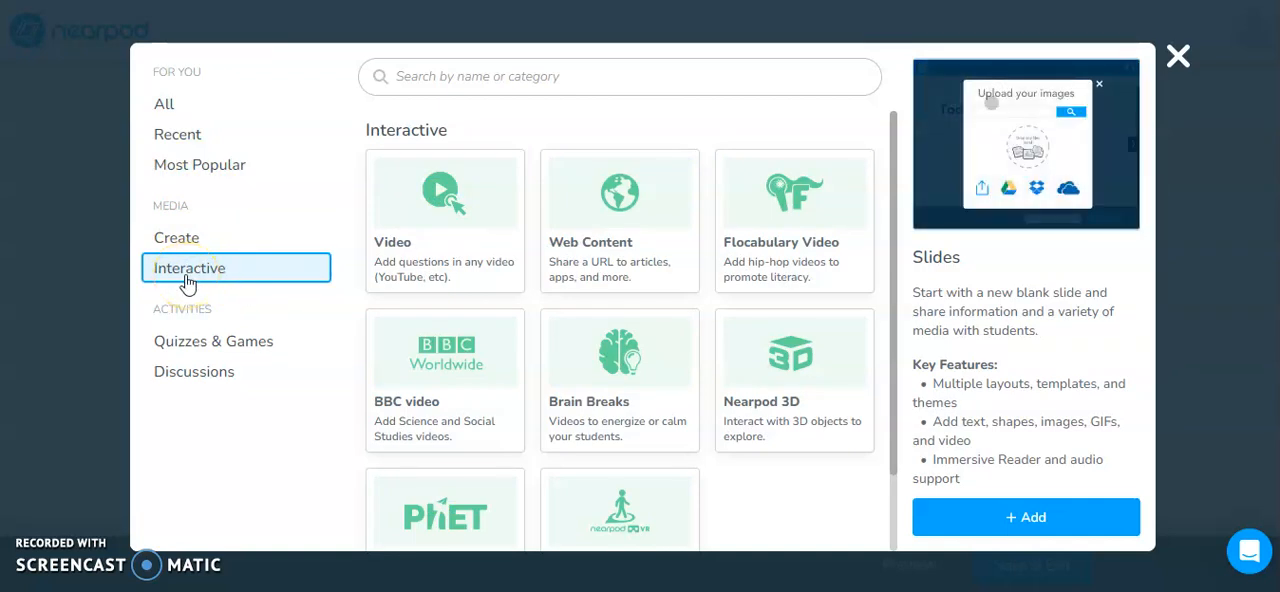
pyautogui.moveTo(436, 236)
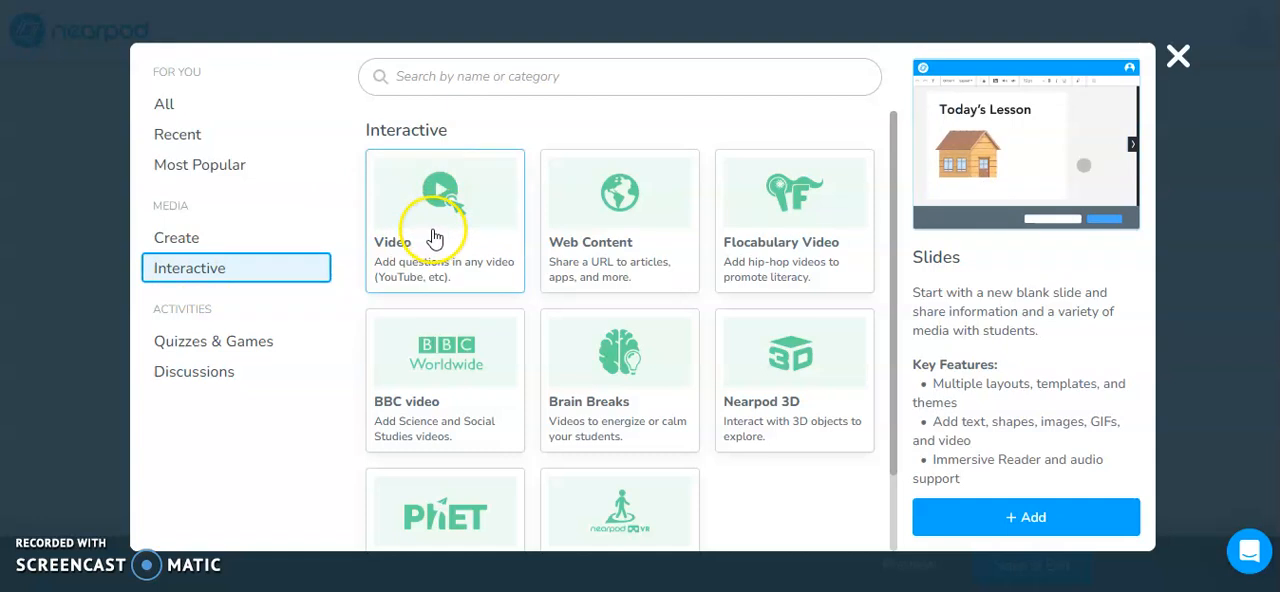
pyautogui.click(444, 220)
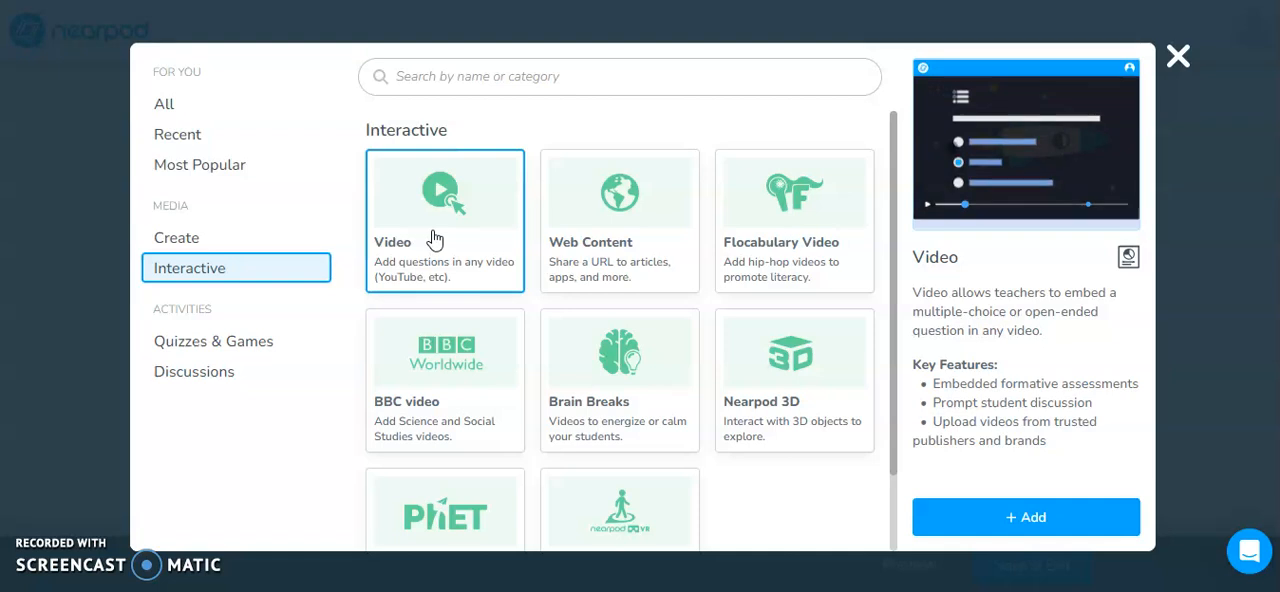
pyautogui.moveTo(710, 208)
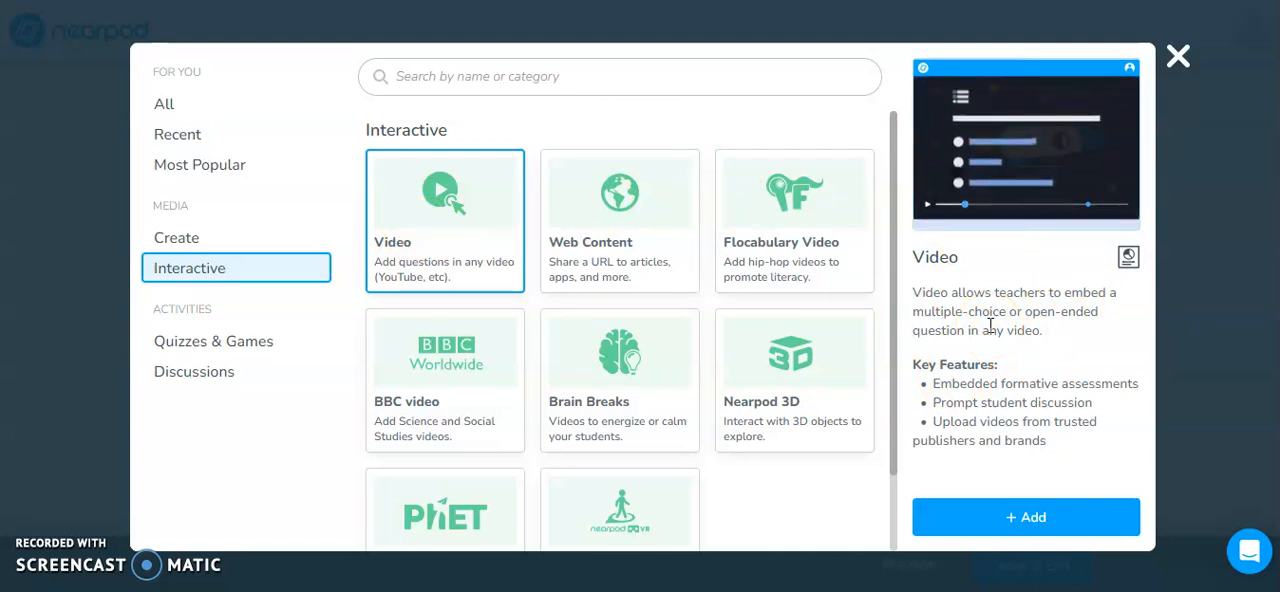
pyautogui.click(1024, 516)
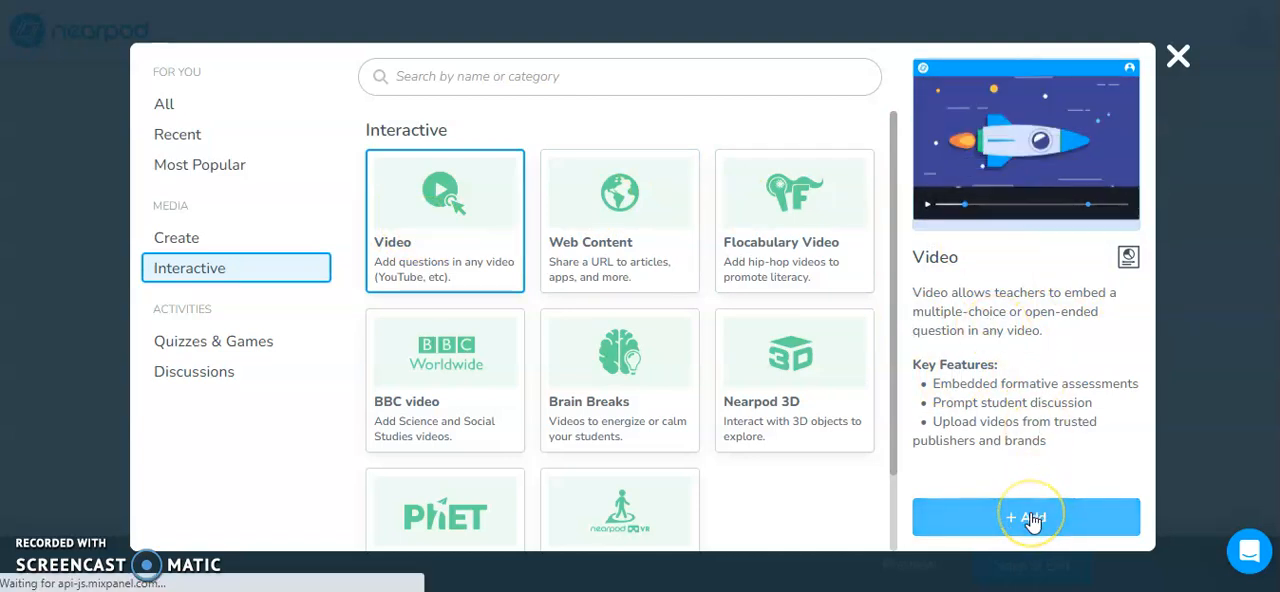
# Step: Browse the Nearpod Original video library, then switch the picker to YouTube
pyautogui.click(1026, 516)
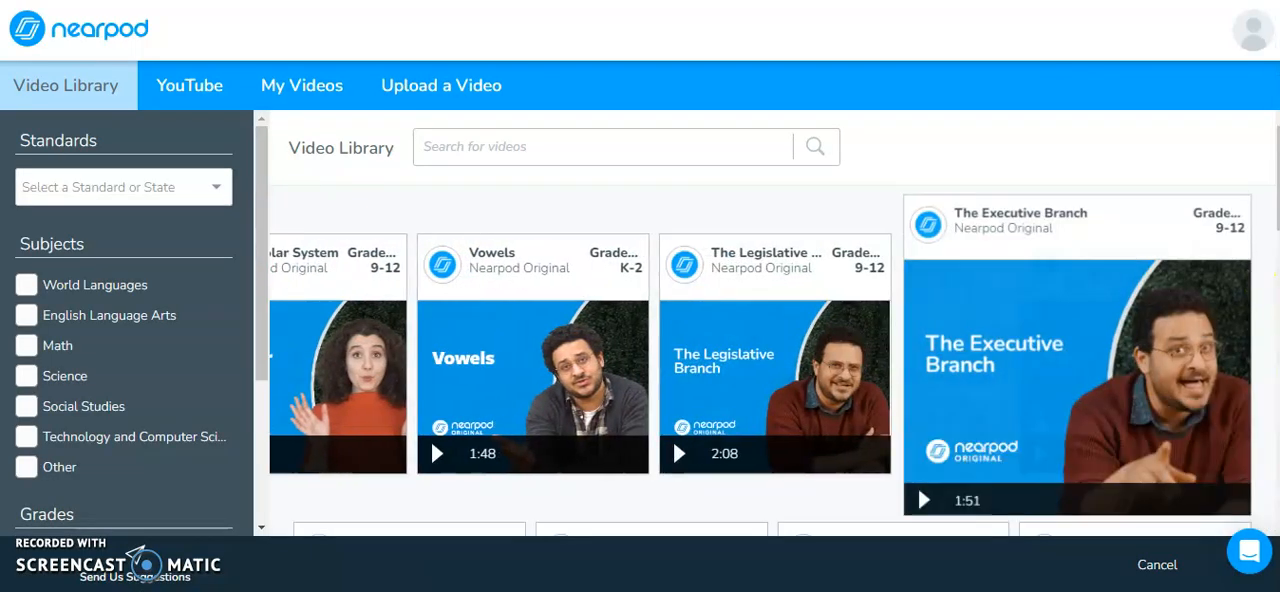
pyautogui.scroll(-3)
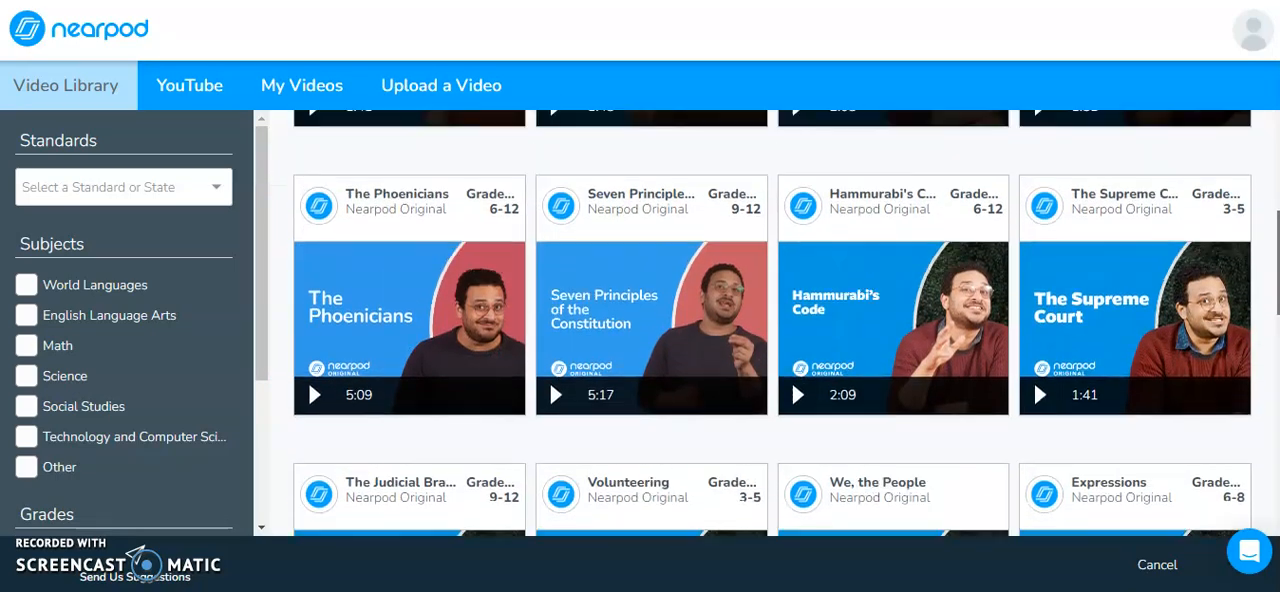
pyautogui.scroll(3)
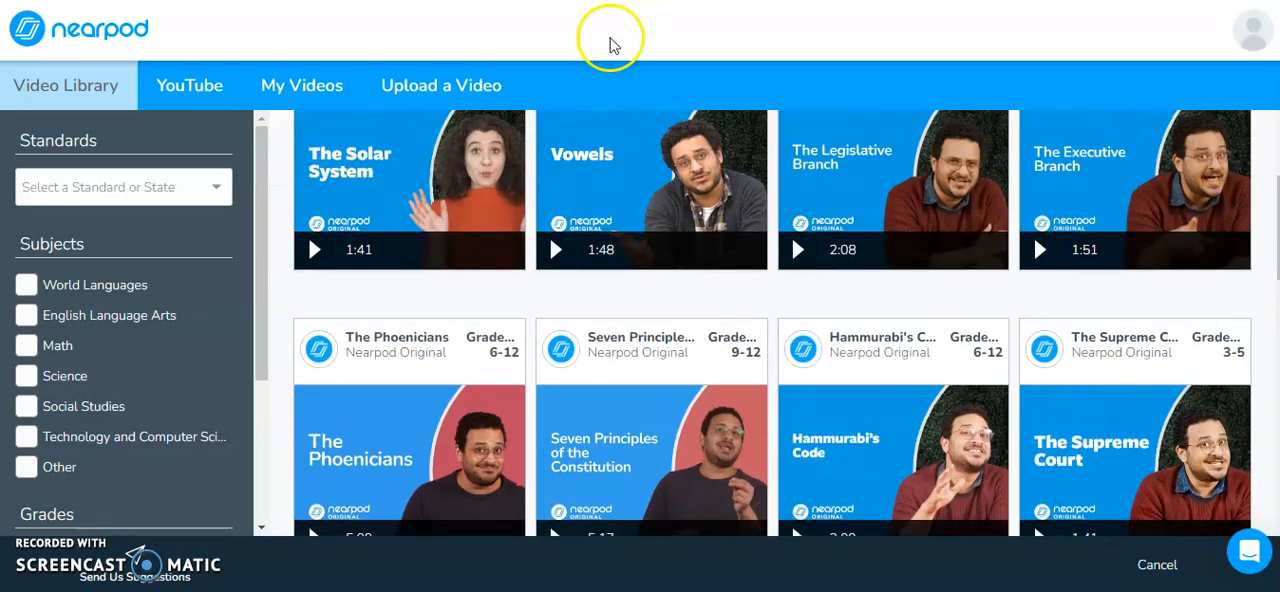
pyautogui.click(188, 84)
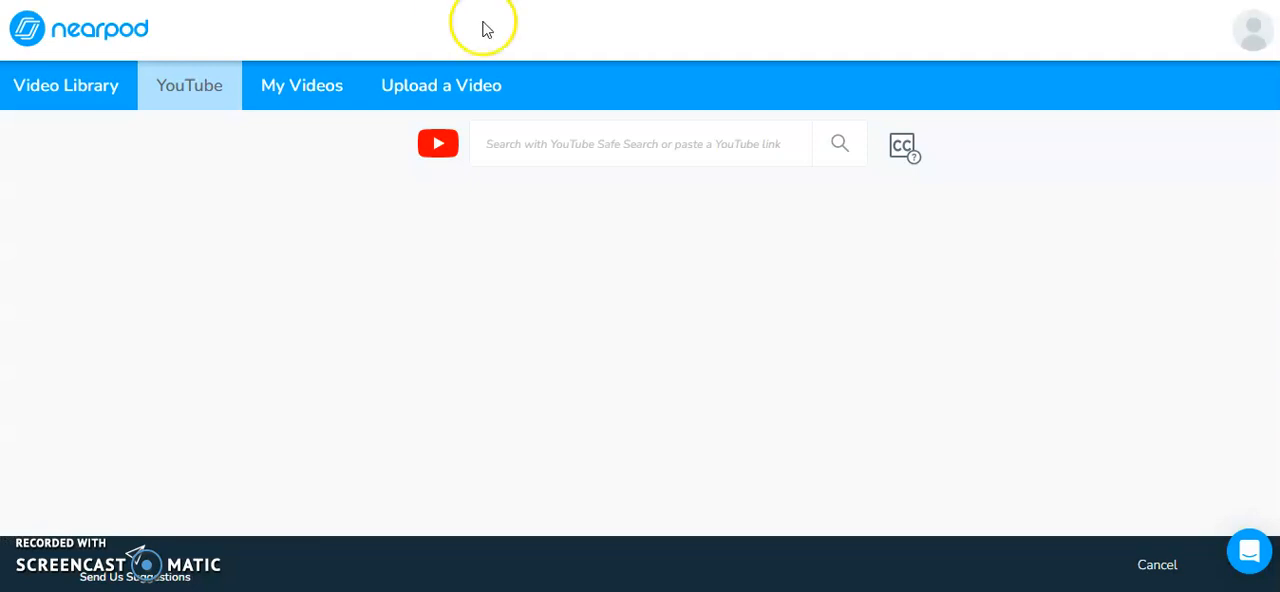
# Step: Paste the YouTube link youtube.com/watch?v=SElix35aStM&t=63s and search for it, glancing at My Videos and Upload
pyautogui.click(640, 144)
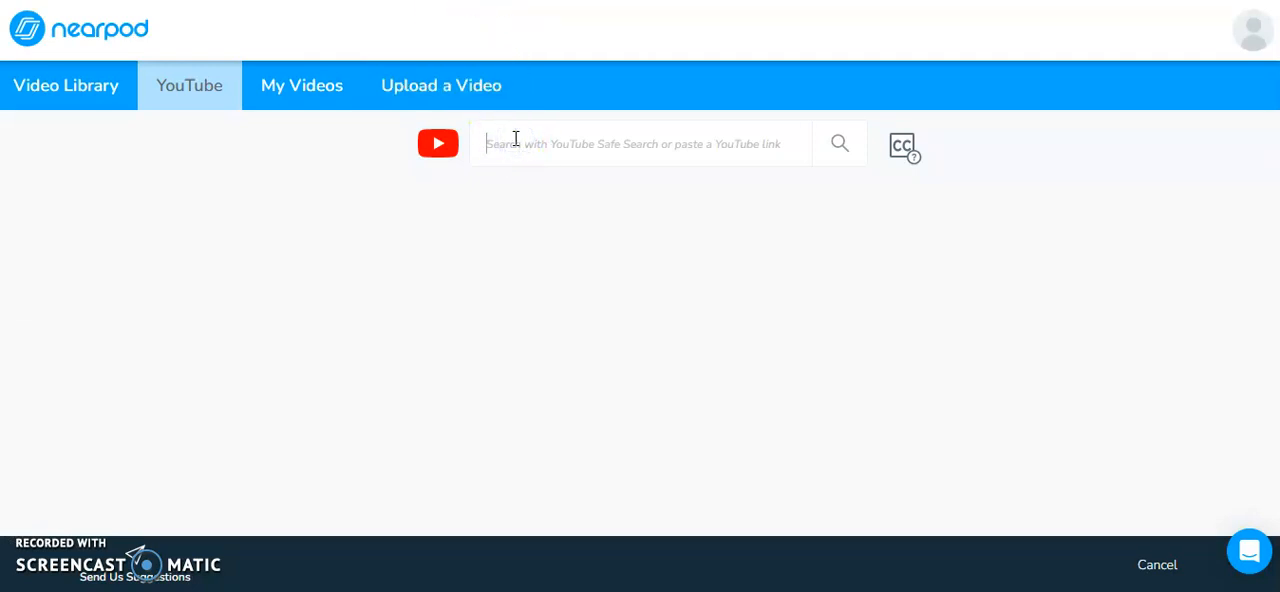
pyautogui.write('w.youtube.com/watch?v=SElix35aStM&t=63s')
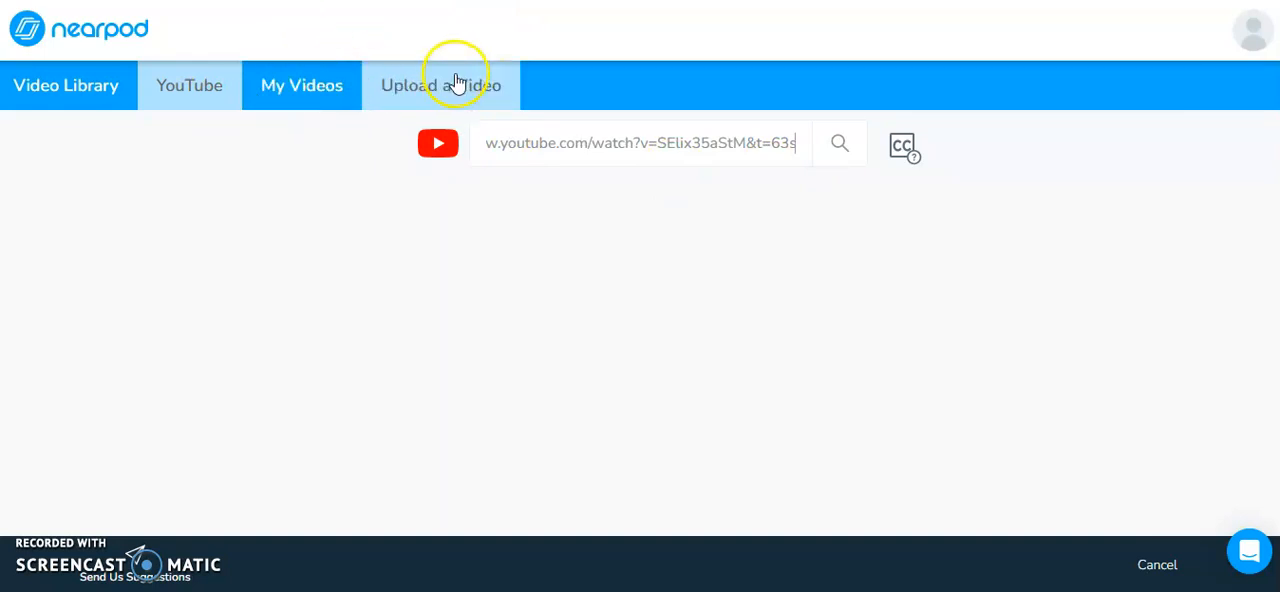
pyautogui.moveTo(296, 110)
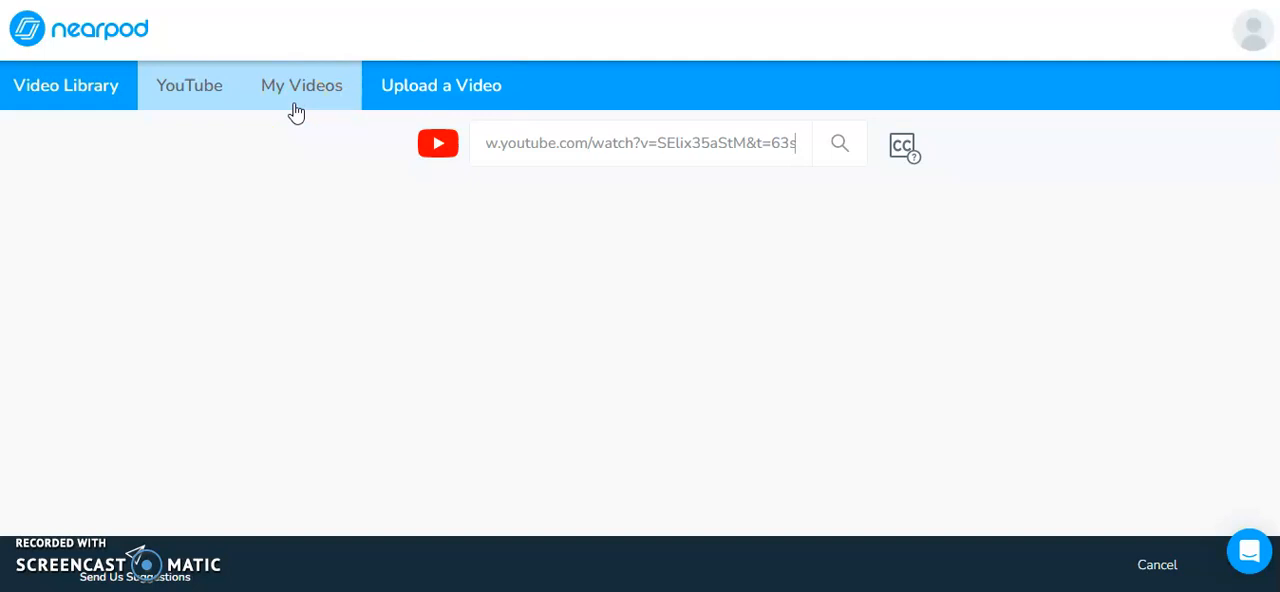
pyautogui.click(300, 84)
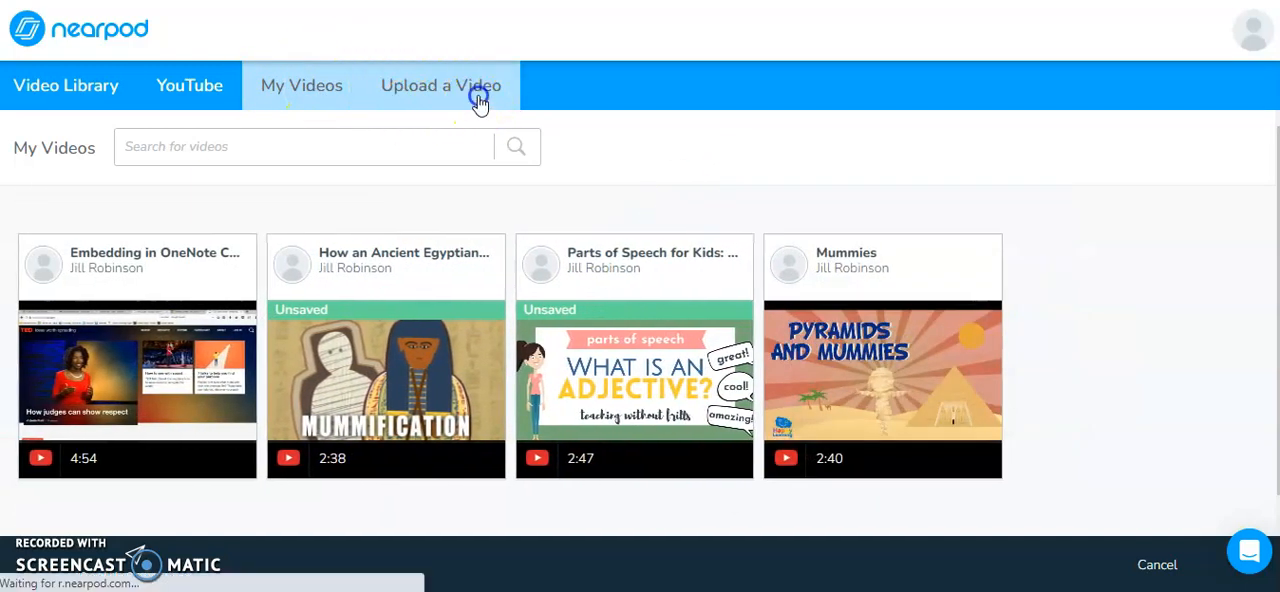
pyautogui.click(440, 84)
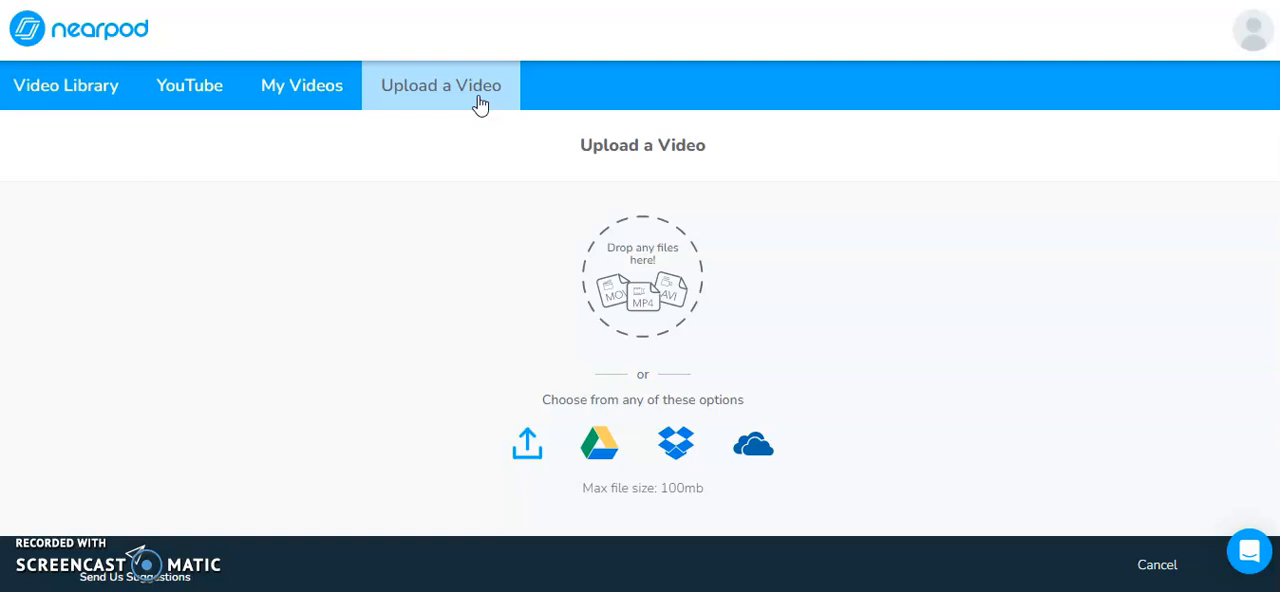
pyautogui.click(188, 84)
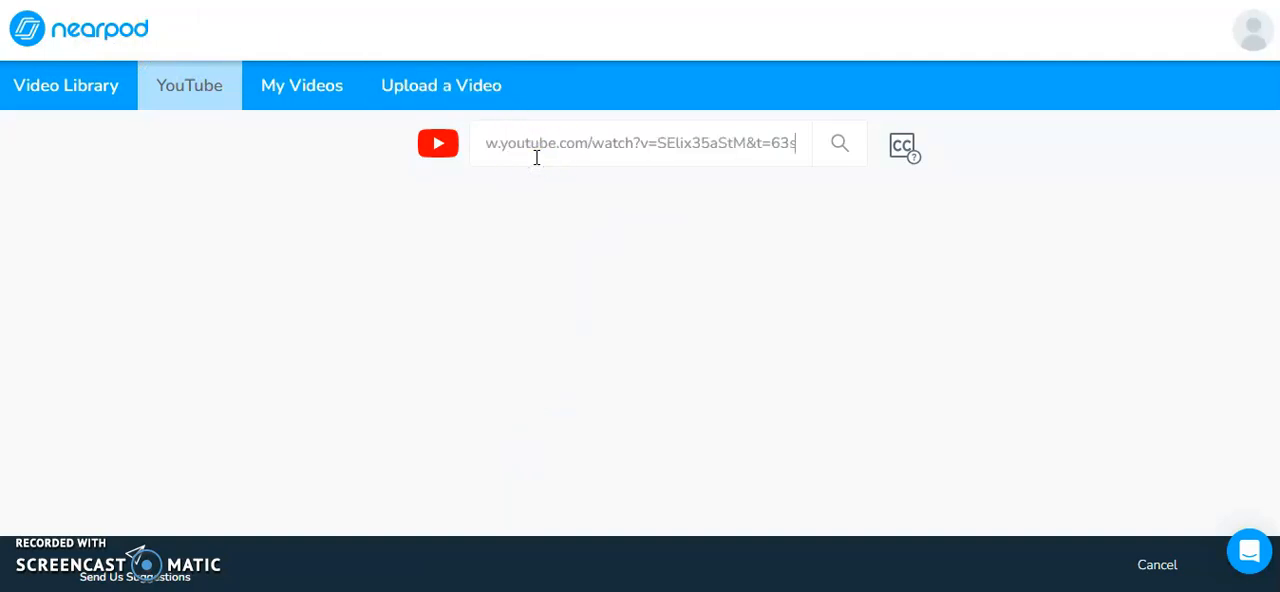
pyautogui.click(840, 144)
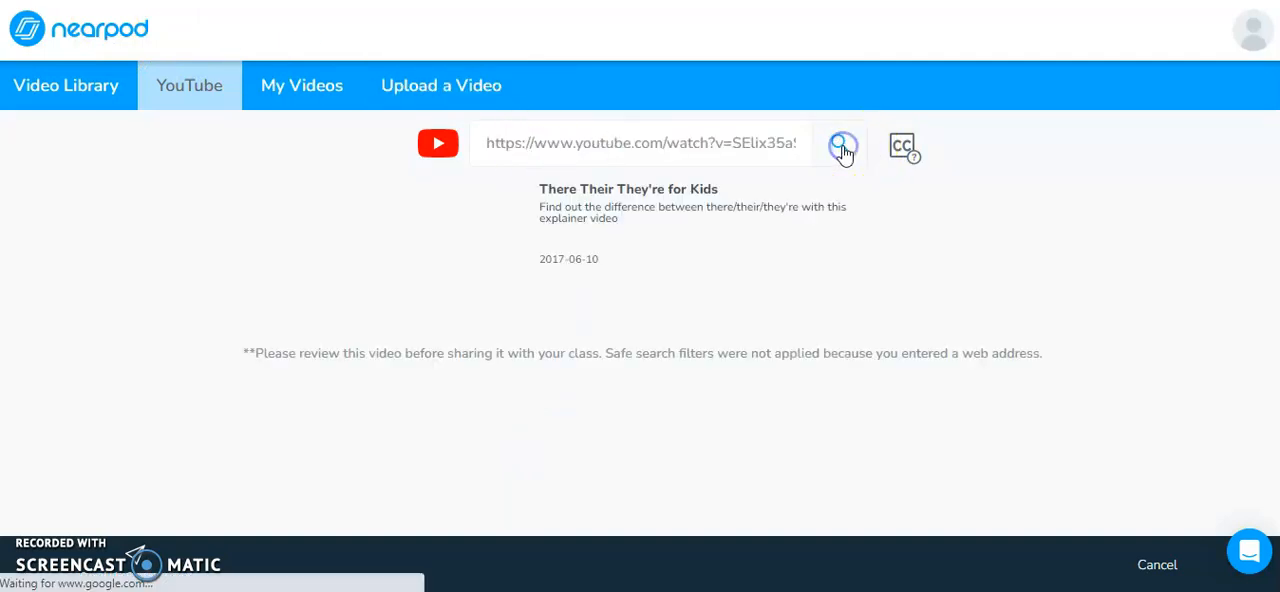
# Step: Save the 'There Their They're for Kids' result into the slide's video editor
pyautogui.click(840, 144)
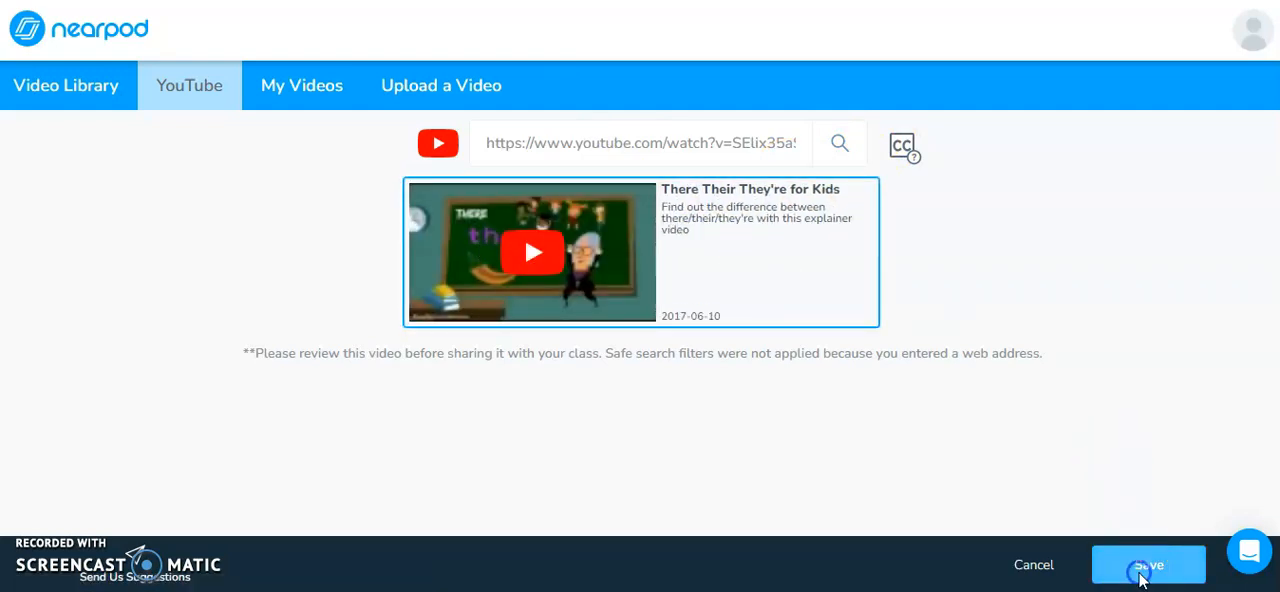
pyautogui.click(1148, 564)
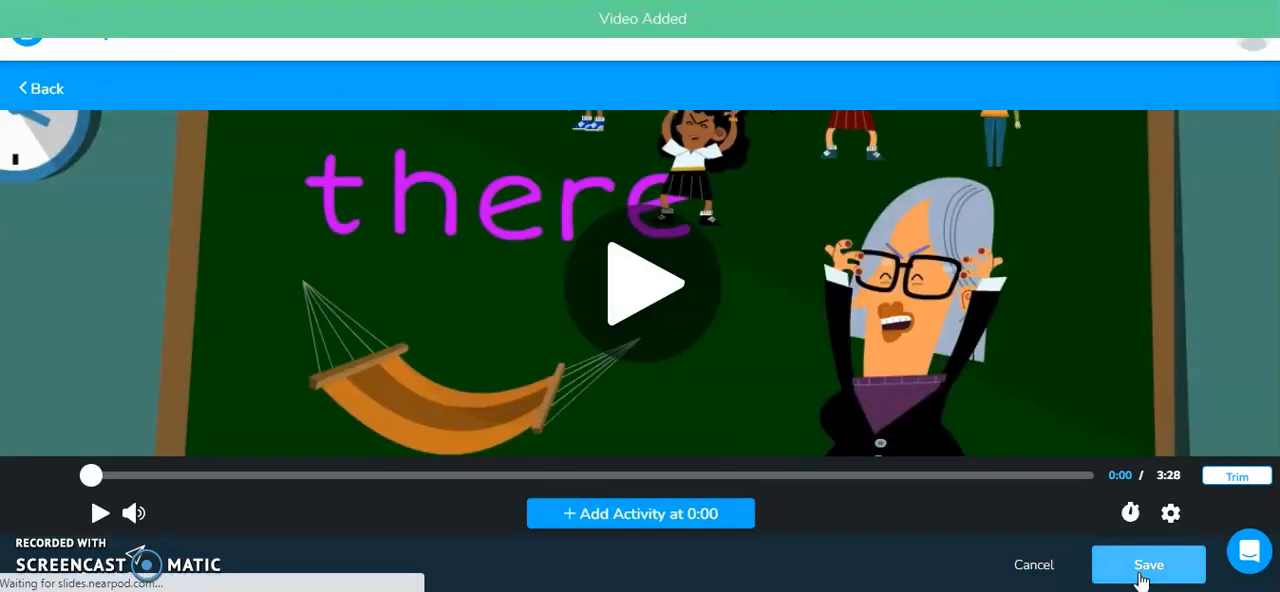
pyautogui.moveTo(690, 310)
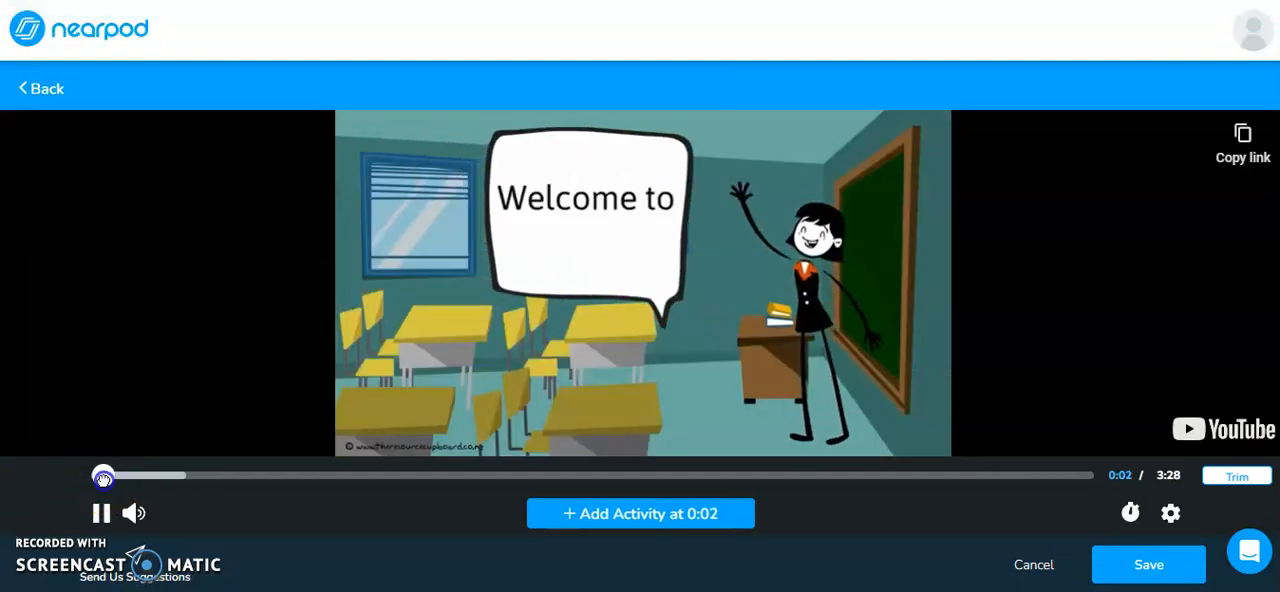
# Step: Scrub the video forward, pause at 0:41 and start adding an activity there
pyautogui.moveTo(104, 476); pyautogui.dragTo(280, 476)
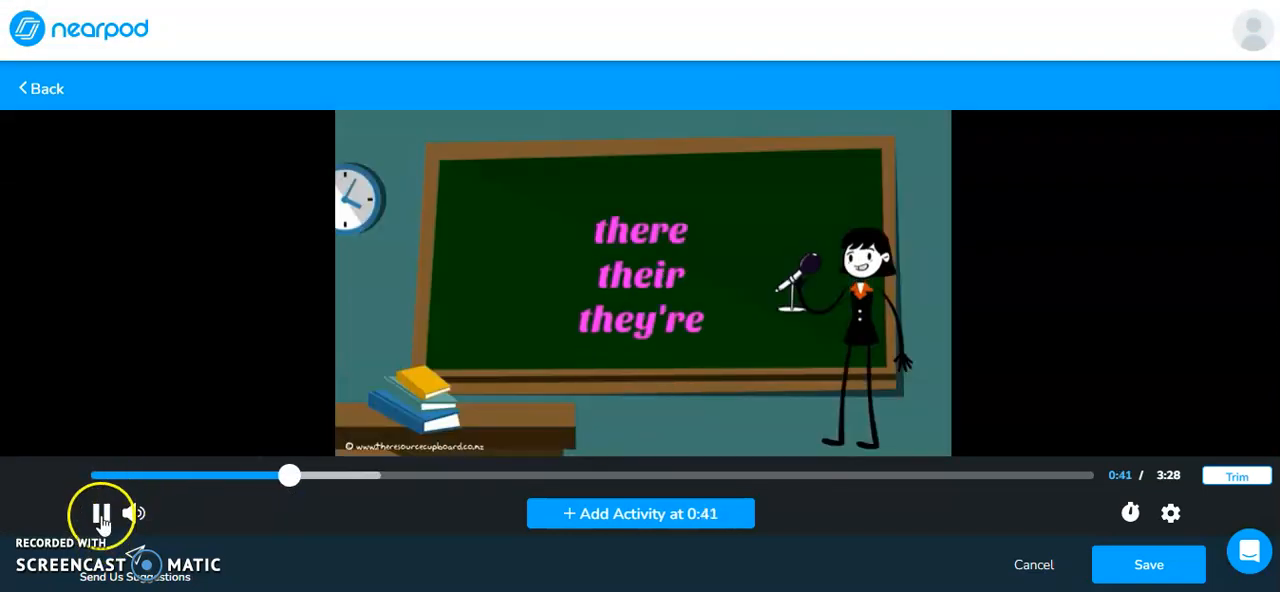
pyautogui.click(100, 512)
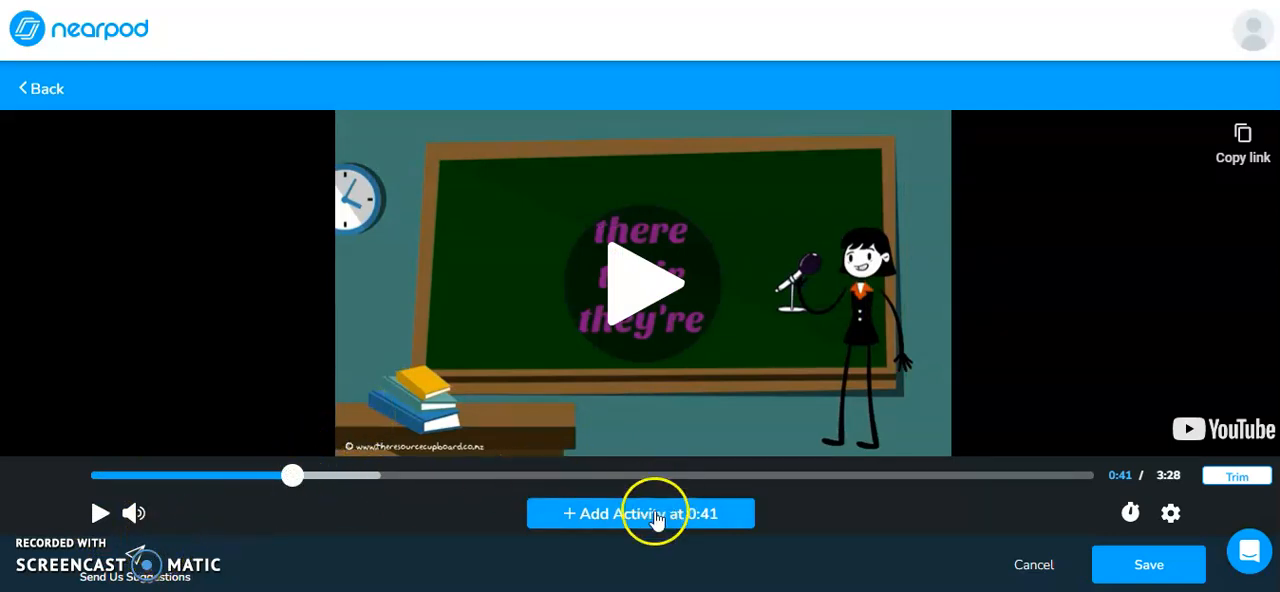
pyautogui.click(640, 512)
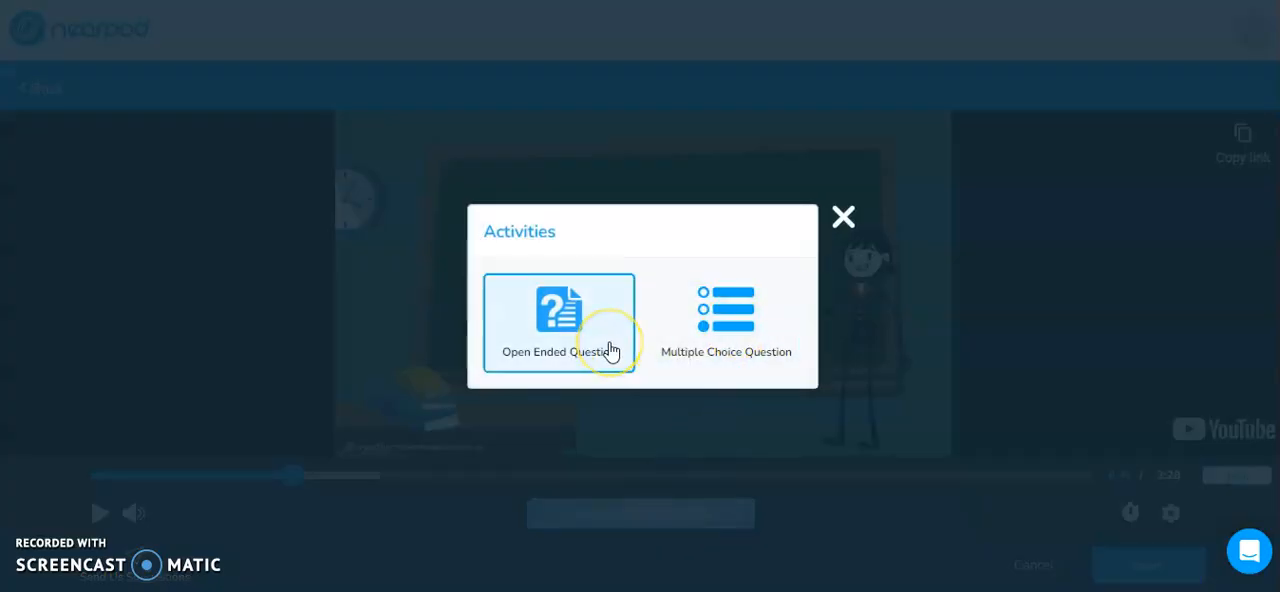
# Step: Save a multiple-choice question '____ going to the park on Friday.' with Their/They're/There, They're correct
pyautogui.click(844, 216)
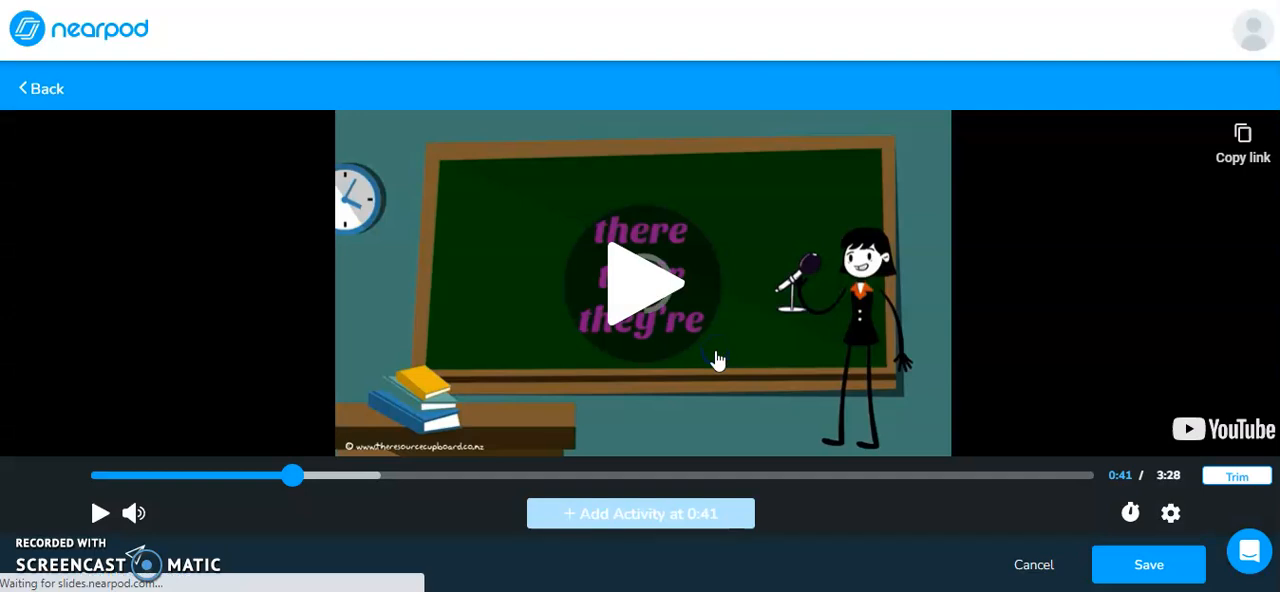
pyautogui.click(640, 512)
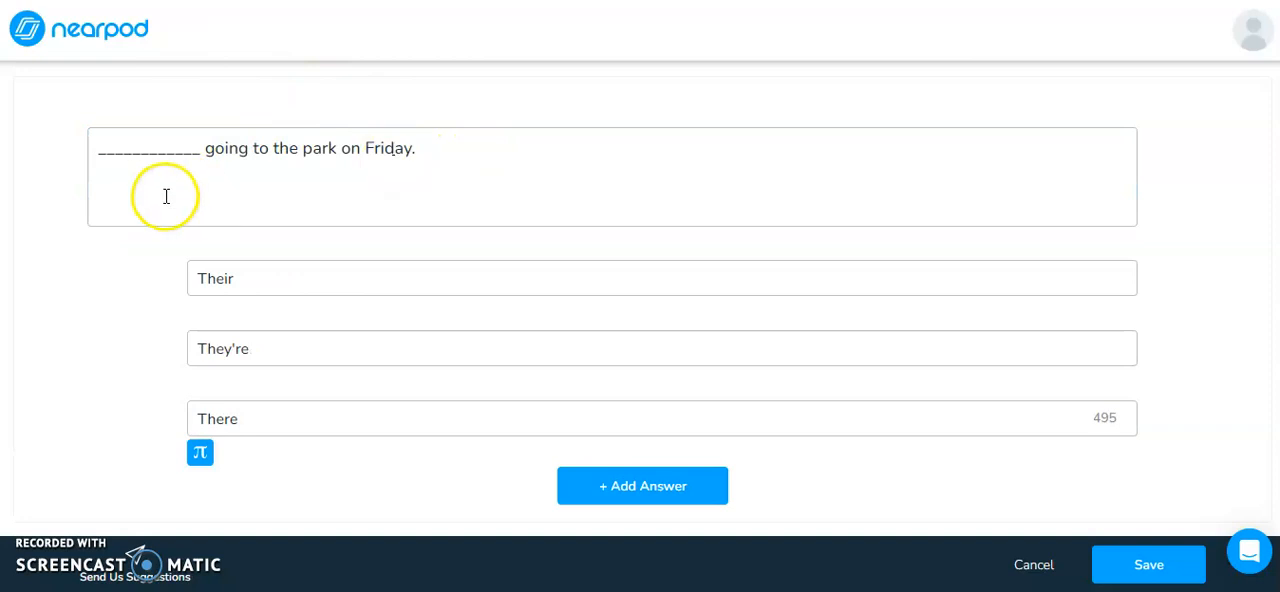
pyautogui.moveTo(290, 330)
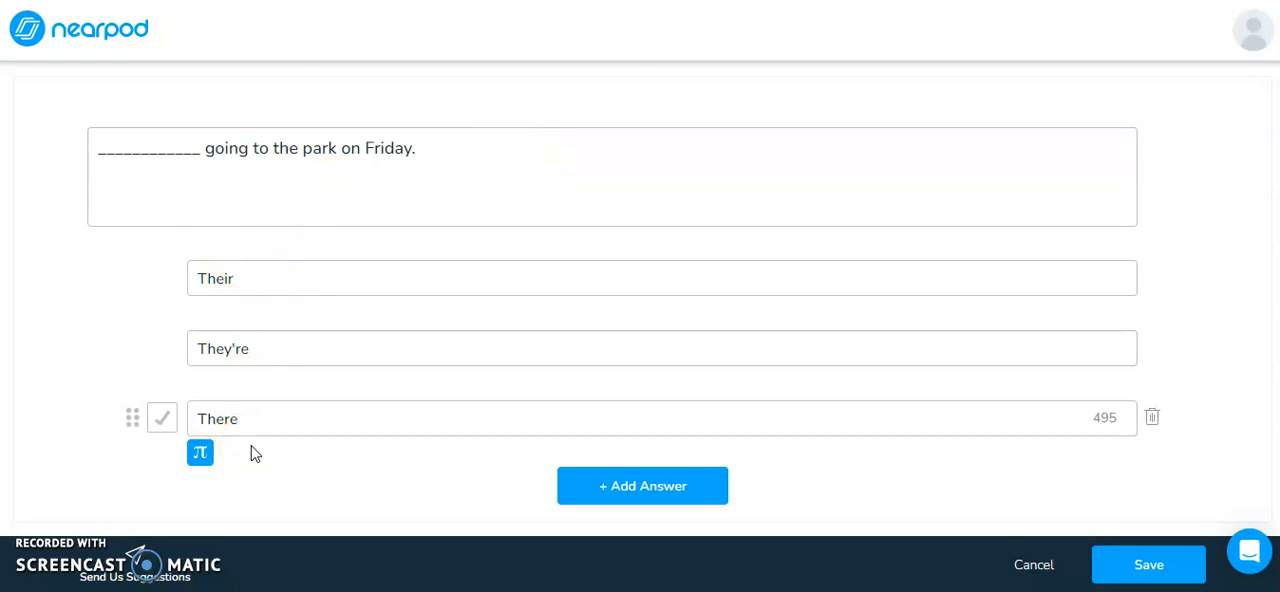
pyautogui.moveTo(144, 336)
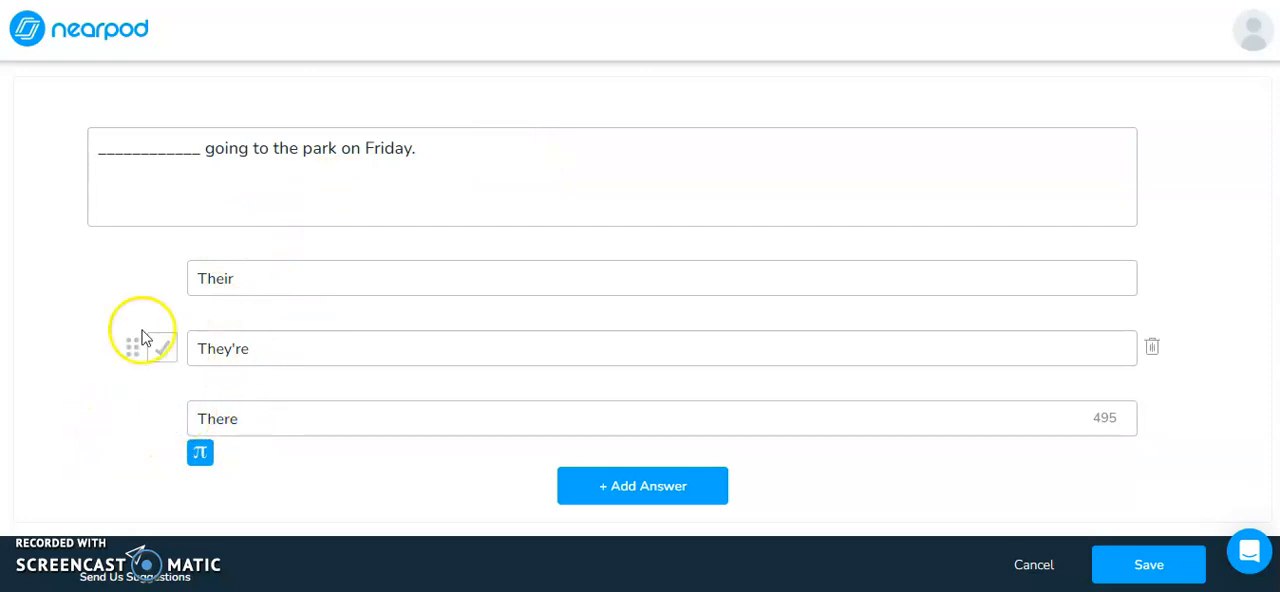
pyautogui.click(162, 348)
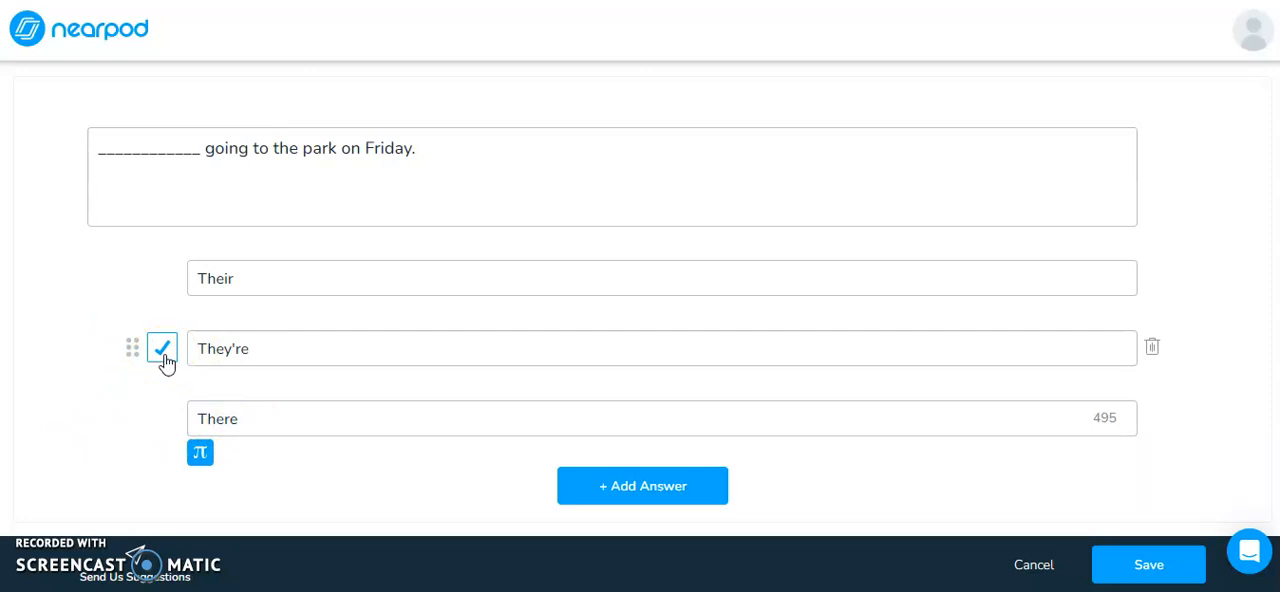
pyautogui.click(162, 348)
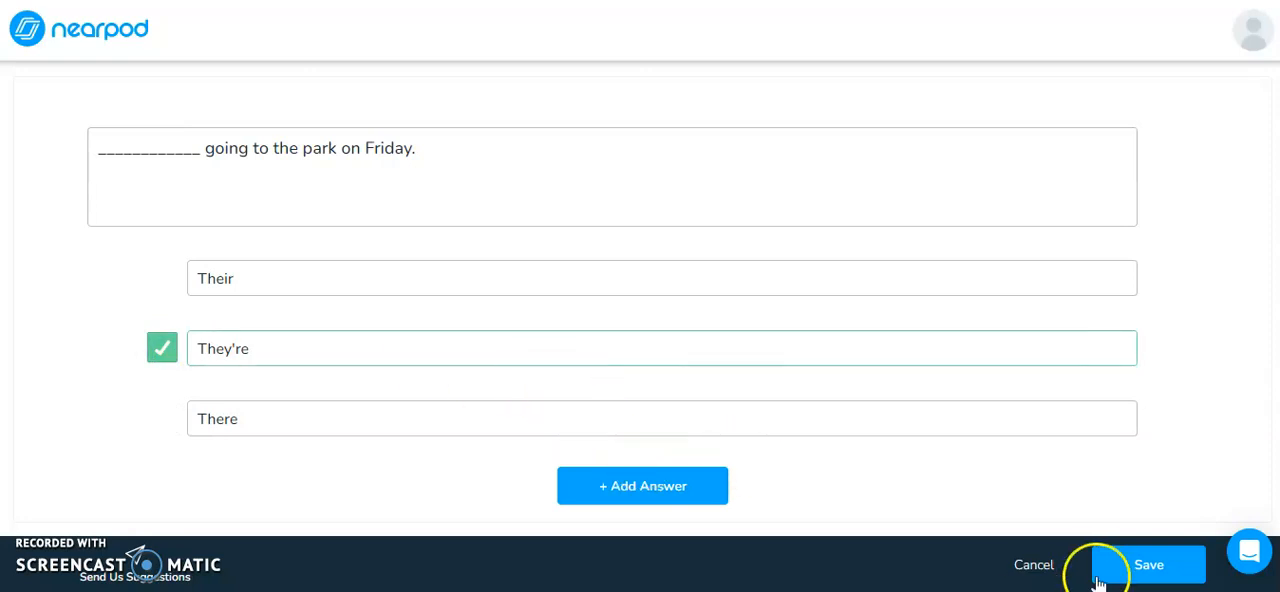
pyautogui.click(1148, 564)
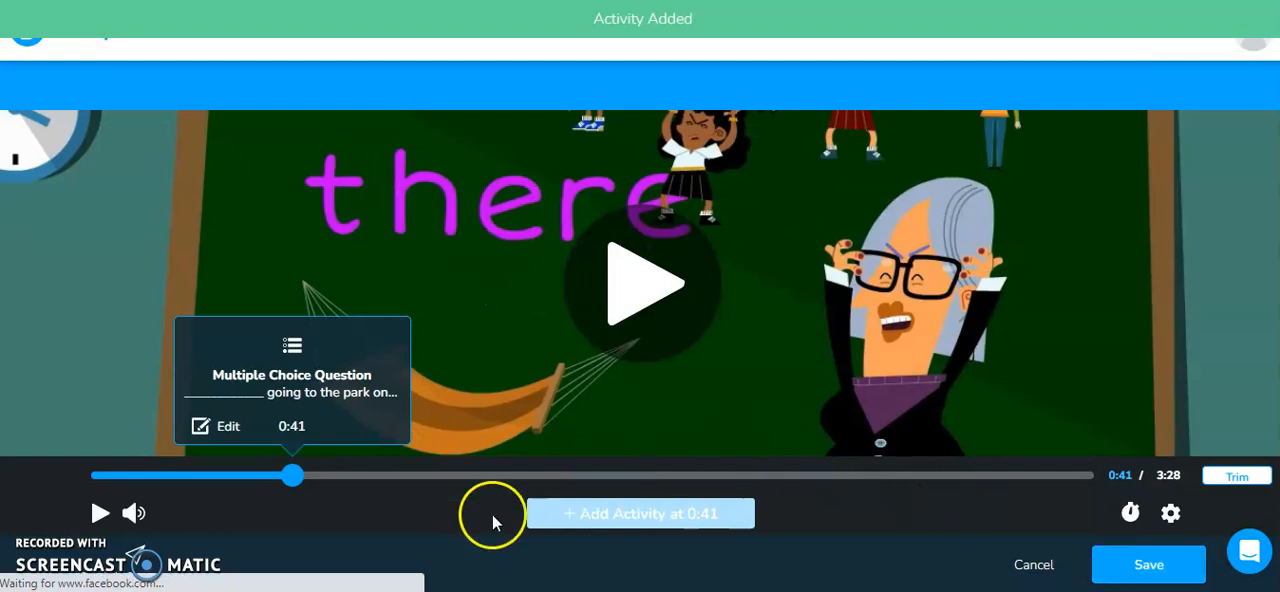
pyautogui.moveTo(518, 576)
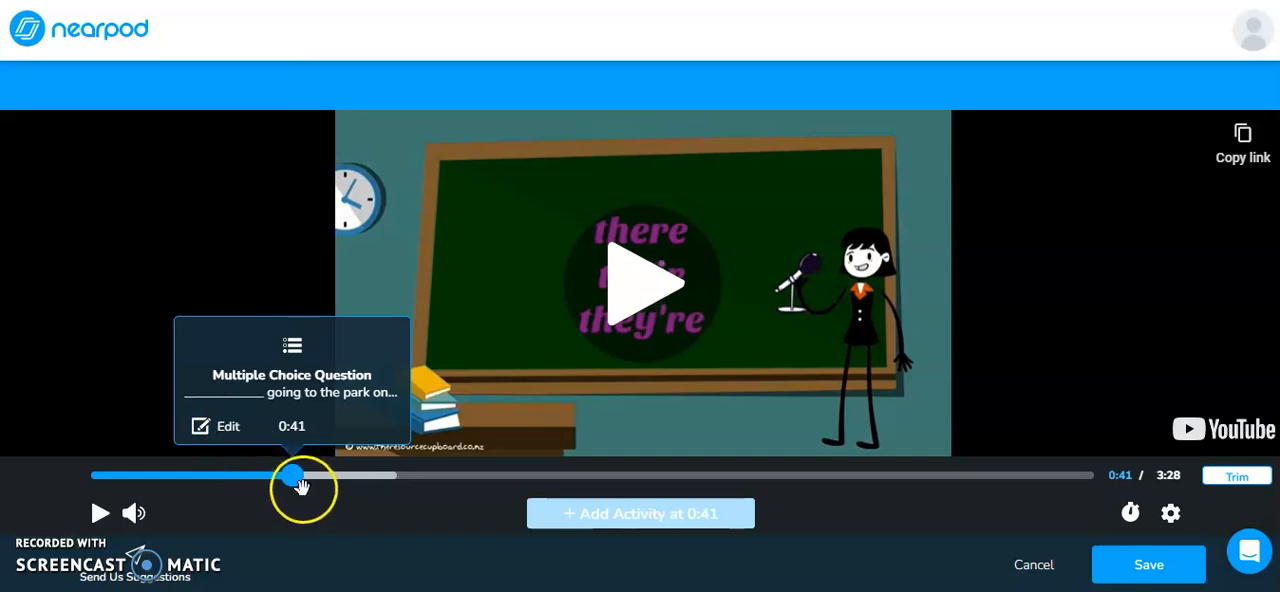
# Step: Drag the question marker from 0:41 to 1:50 and save the video slide
pyautogui.moveTo(290, 476); pyautogui.dragTo(490, 476)
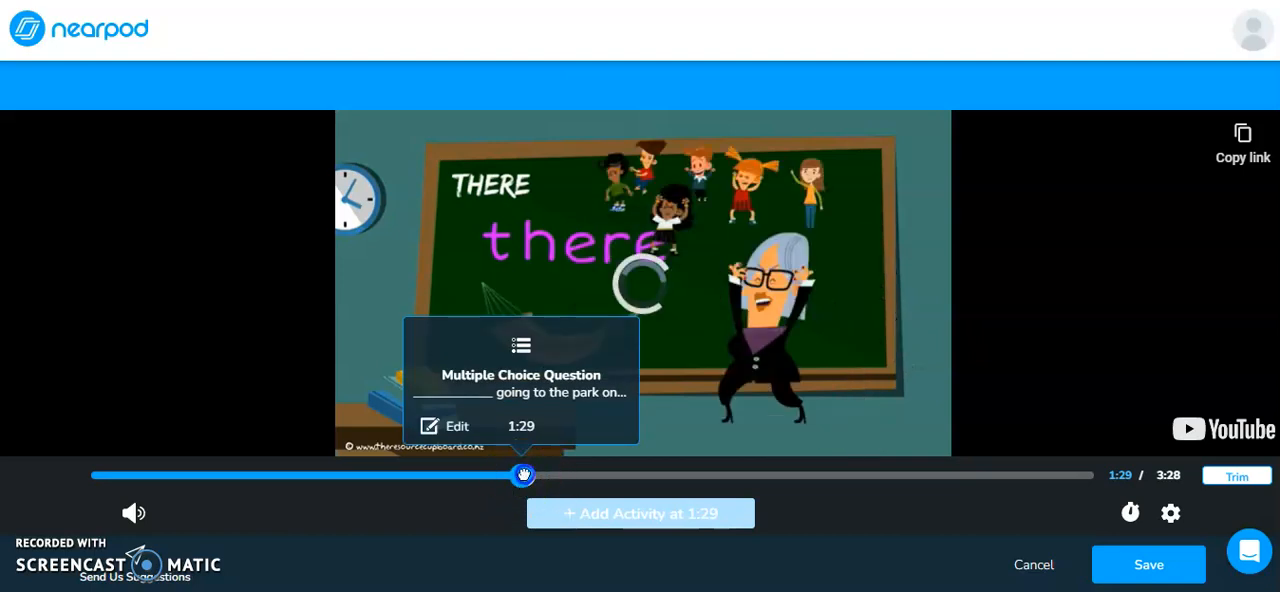
pyautogui.moveTo(524, 476); pyautogui.dragTo(624, 476)
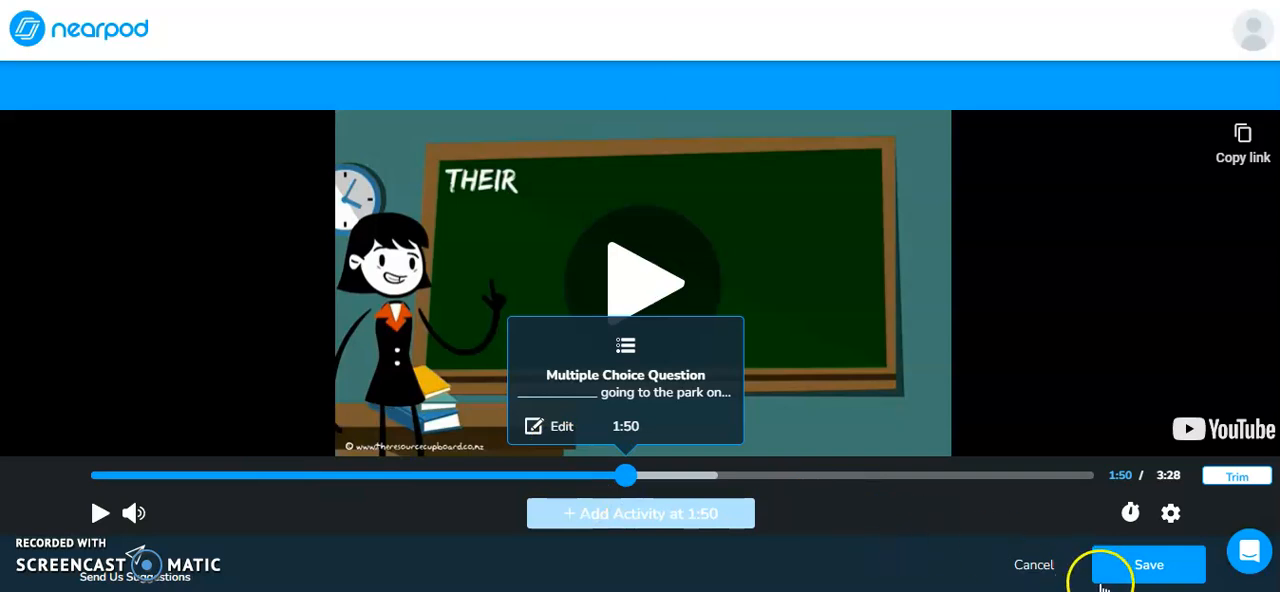
pyautogui.click(1148, 564)
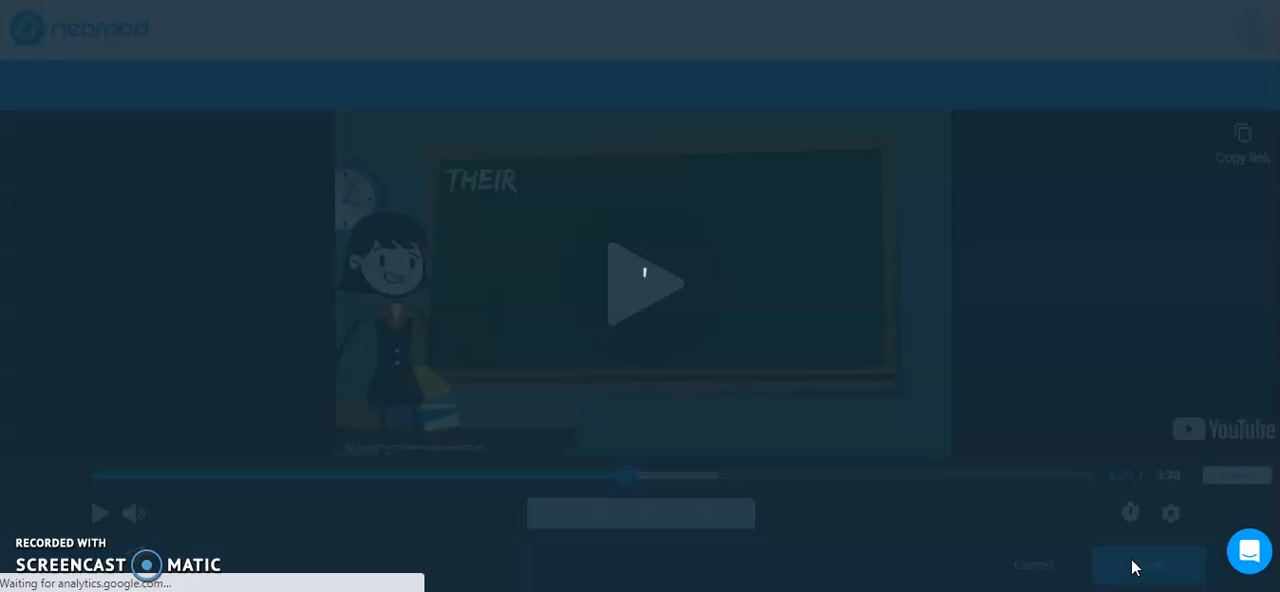
# Step: Reopen slide 6 'There Their They're for Kids' from the lesson grid in the video editor
pyautogui.click(1032, 564)
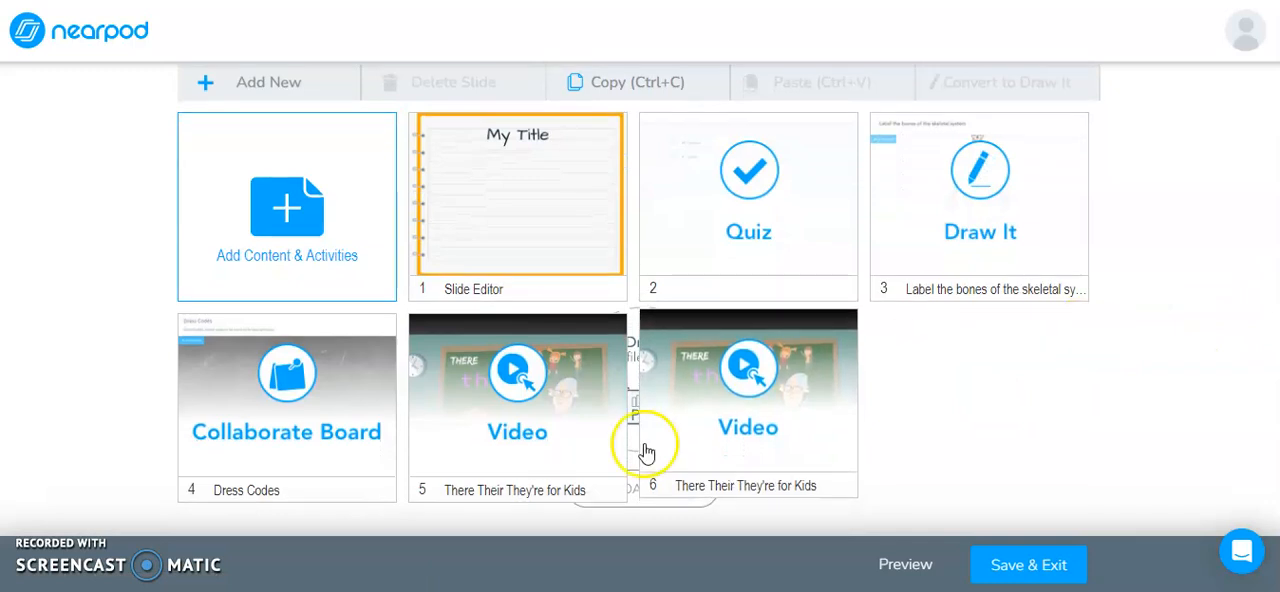
pyautogui.click(748, 400)
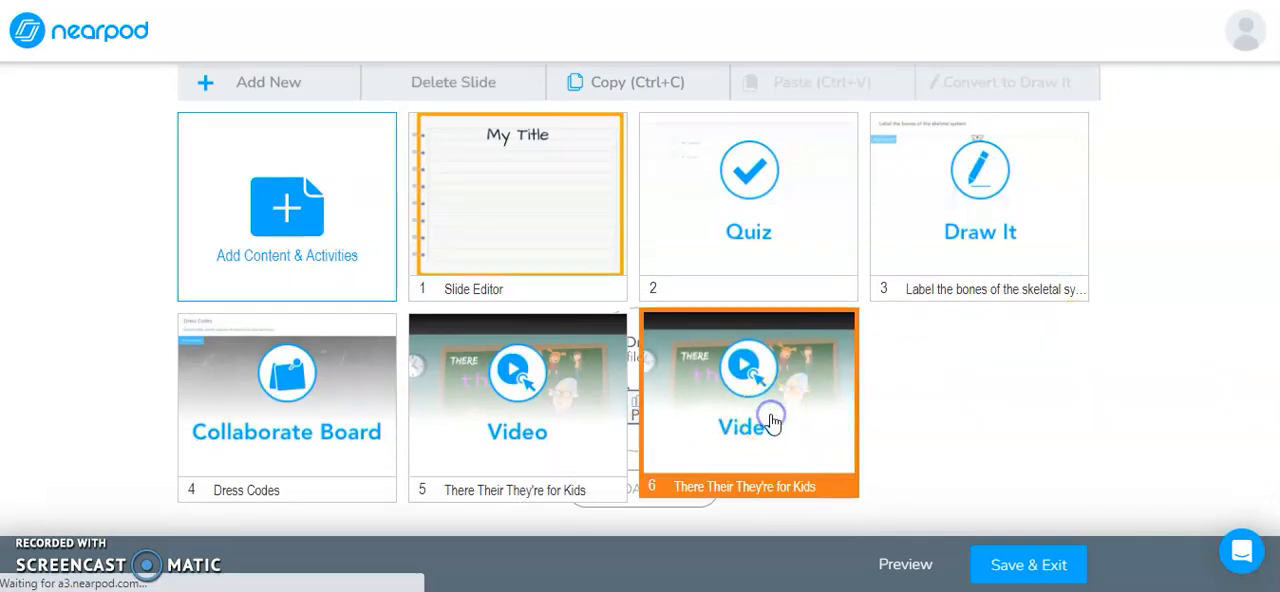
pyautogui.click(748, 400)
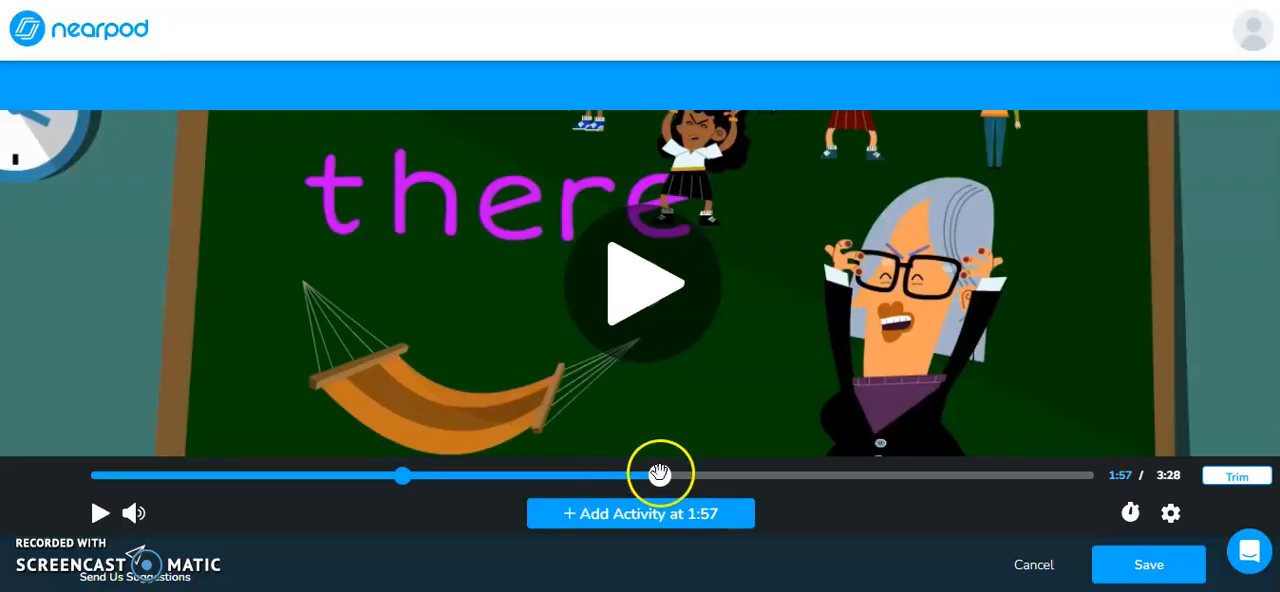
pyautogui.moveTo(660, 476); pyautogui.dragTo(764, 476)
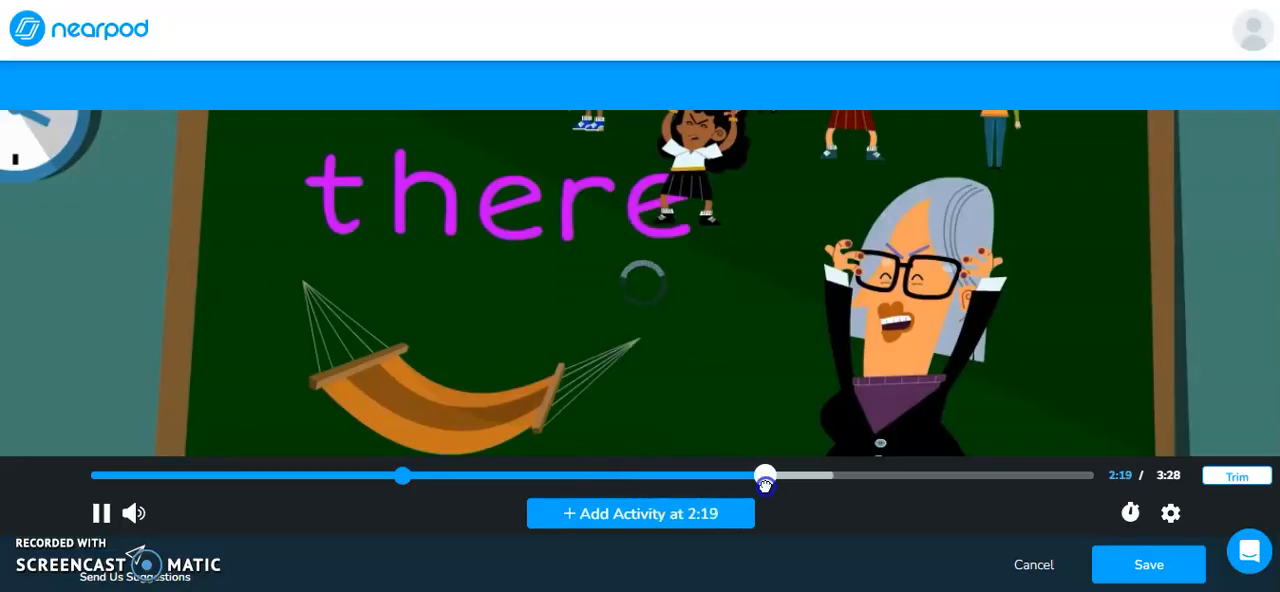
pyautogui.click(100, 512)
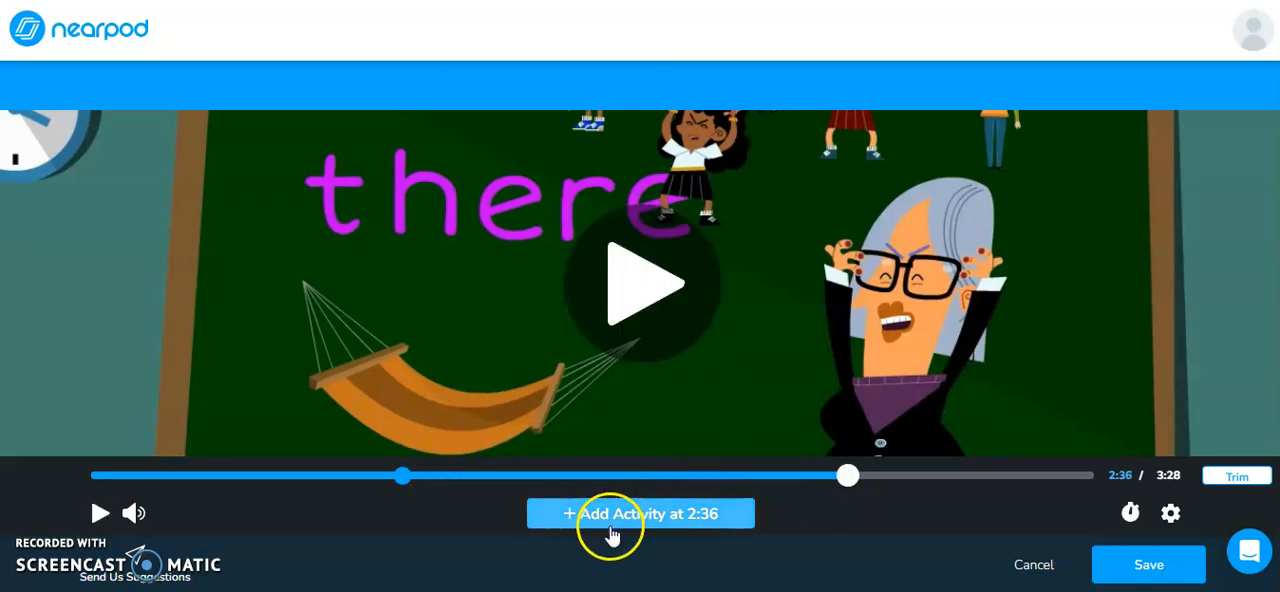
pyautogui.moveTo(1032, 564)
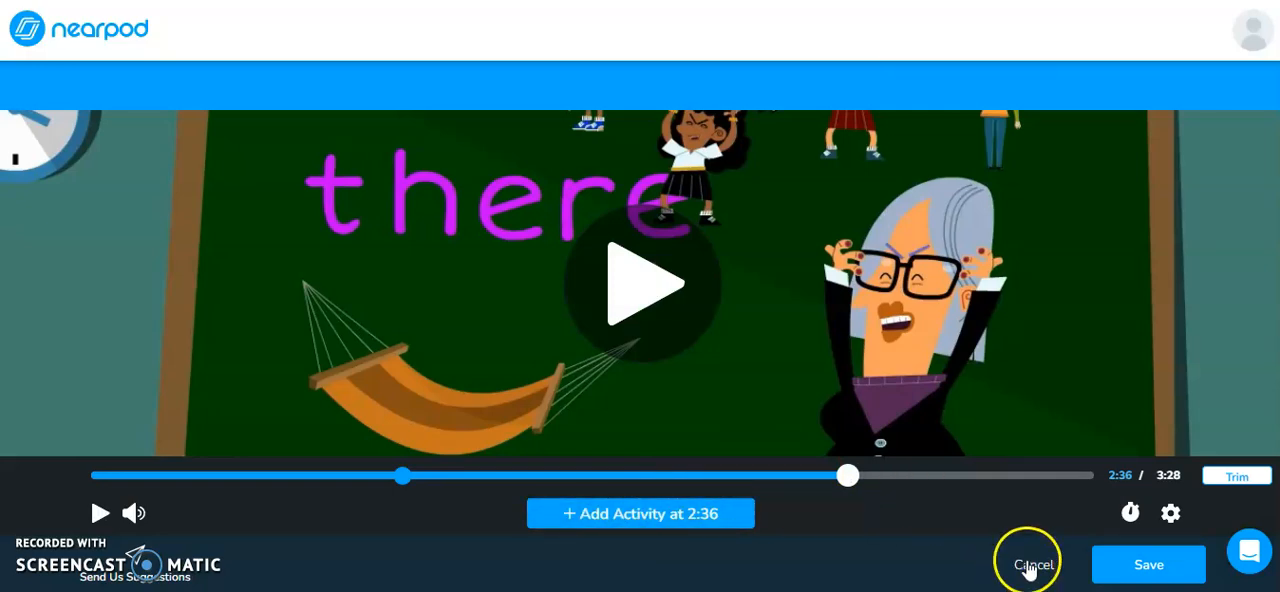